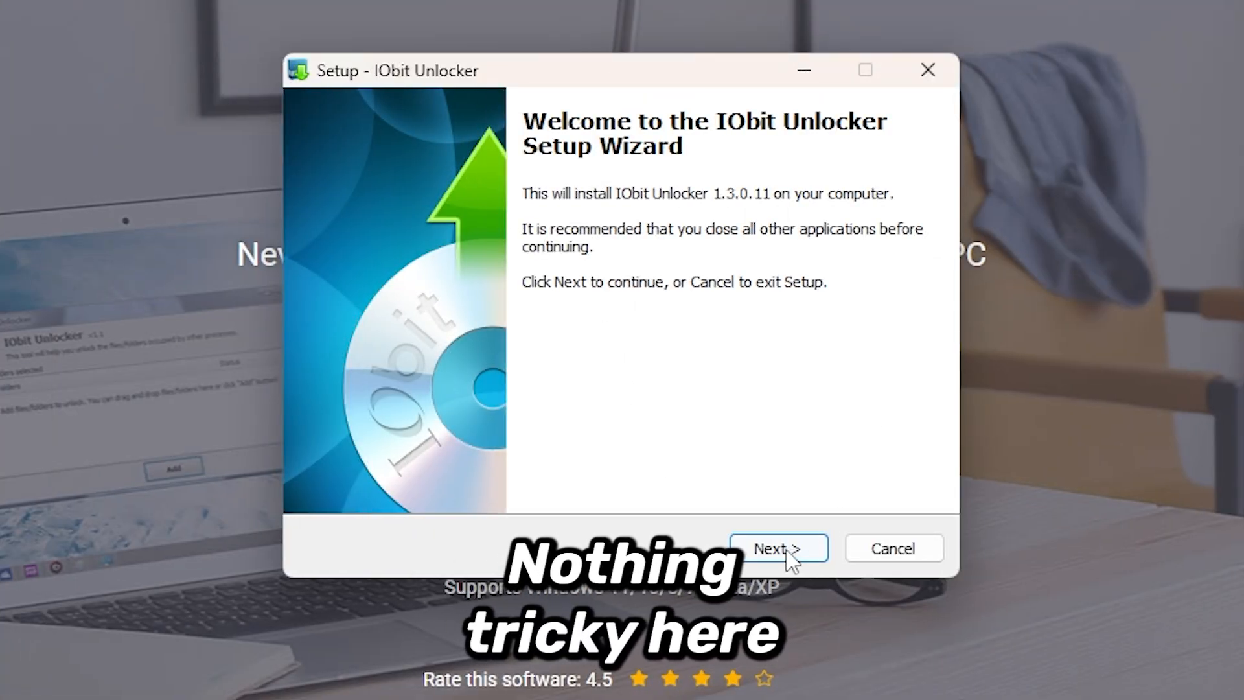
# Complete the IObit Unlocker setup wizard with 'Launch IObit Unlocker' checked
pyautogui.click(778, 548)
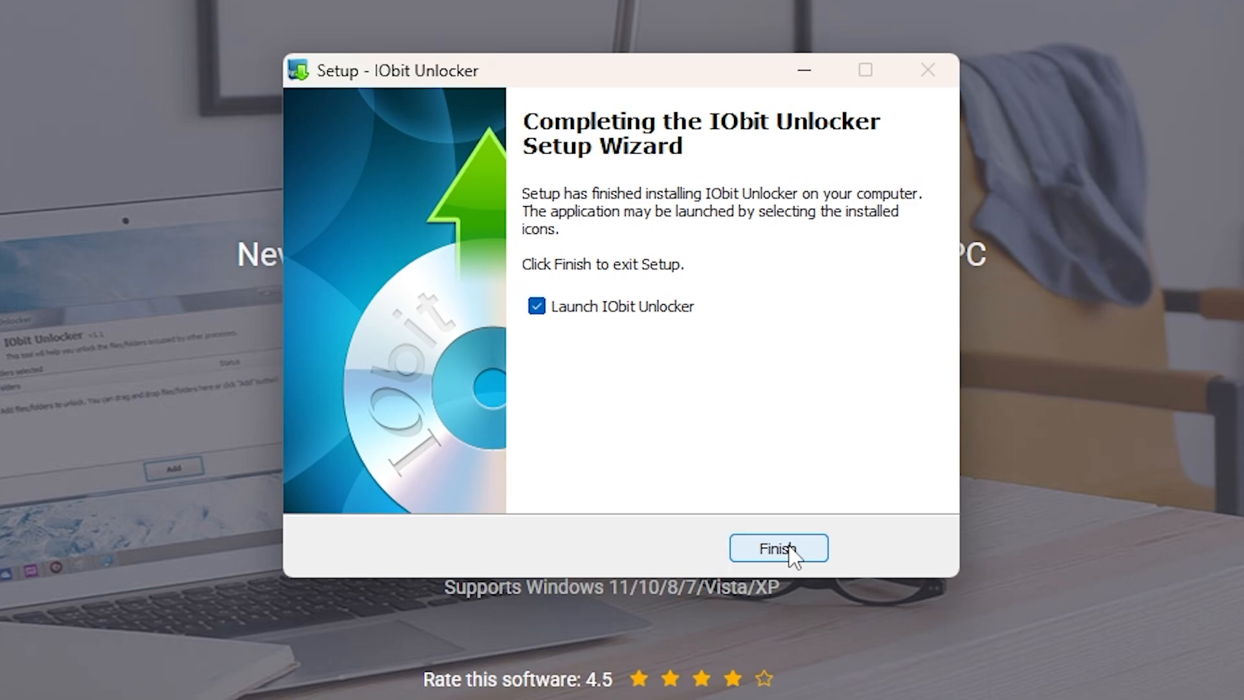
pyautogui.click(778, 548)
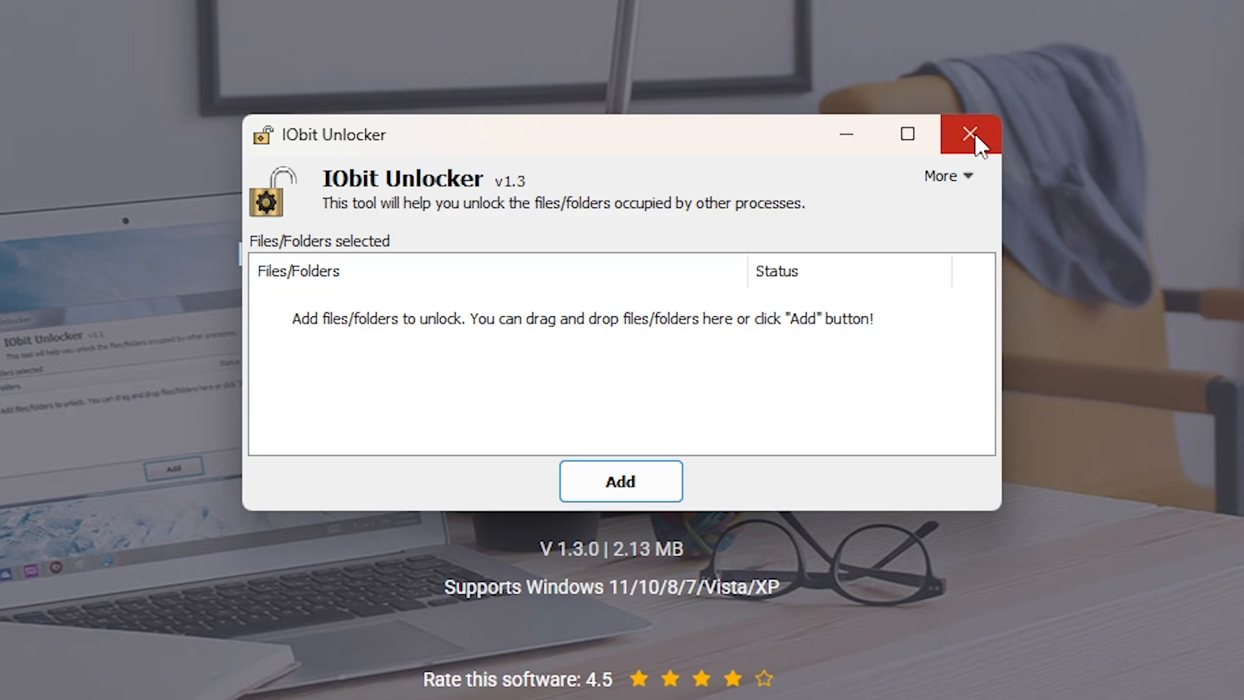
# Close the unlocker and copy the PowerShell installer command from bedrock.graphics
pyautogui.click(967, 133)
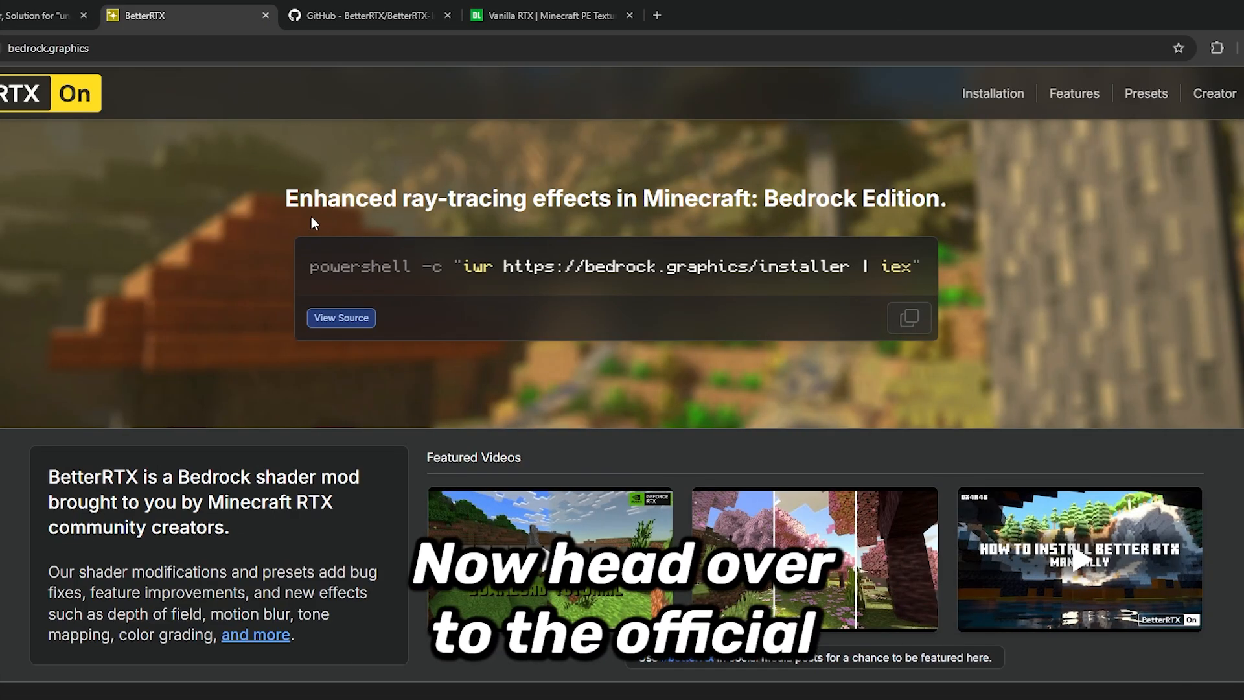
pyautogui.moveTo(262, 144)
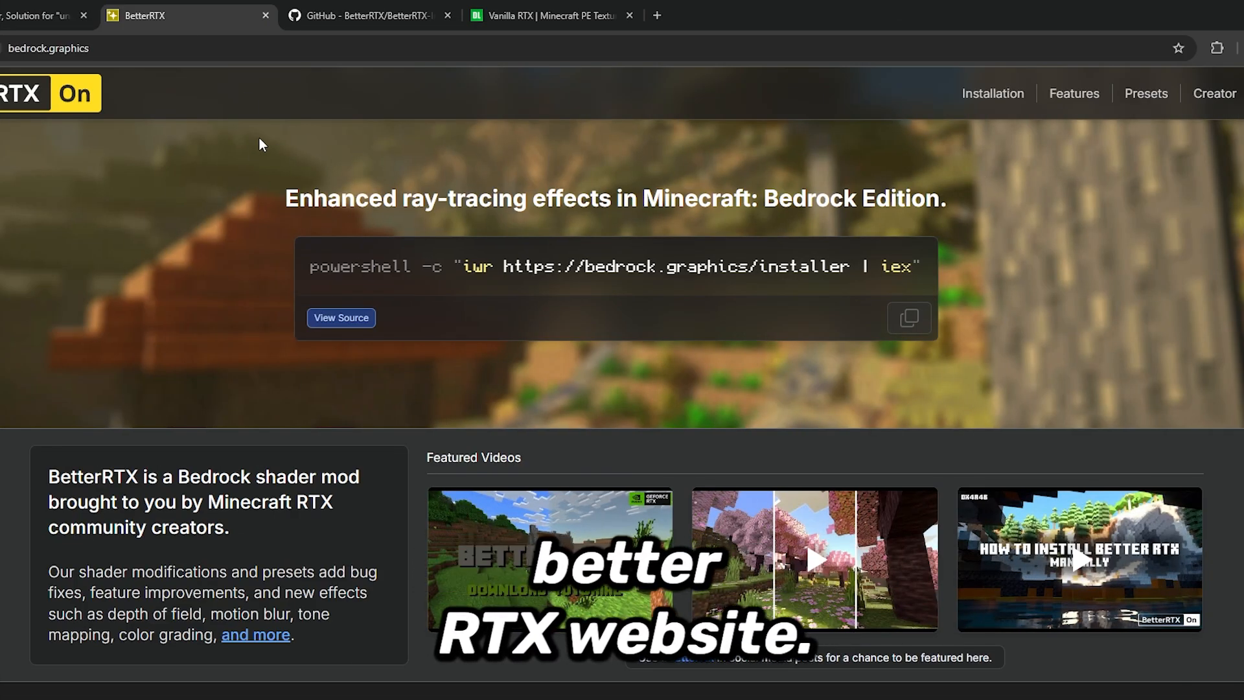
pyautogui.moveTo(420, 387)
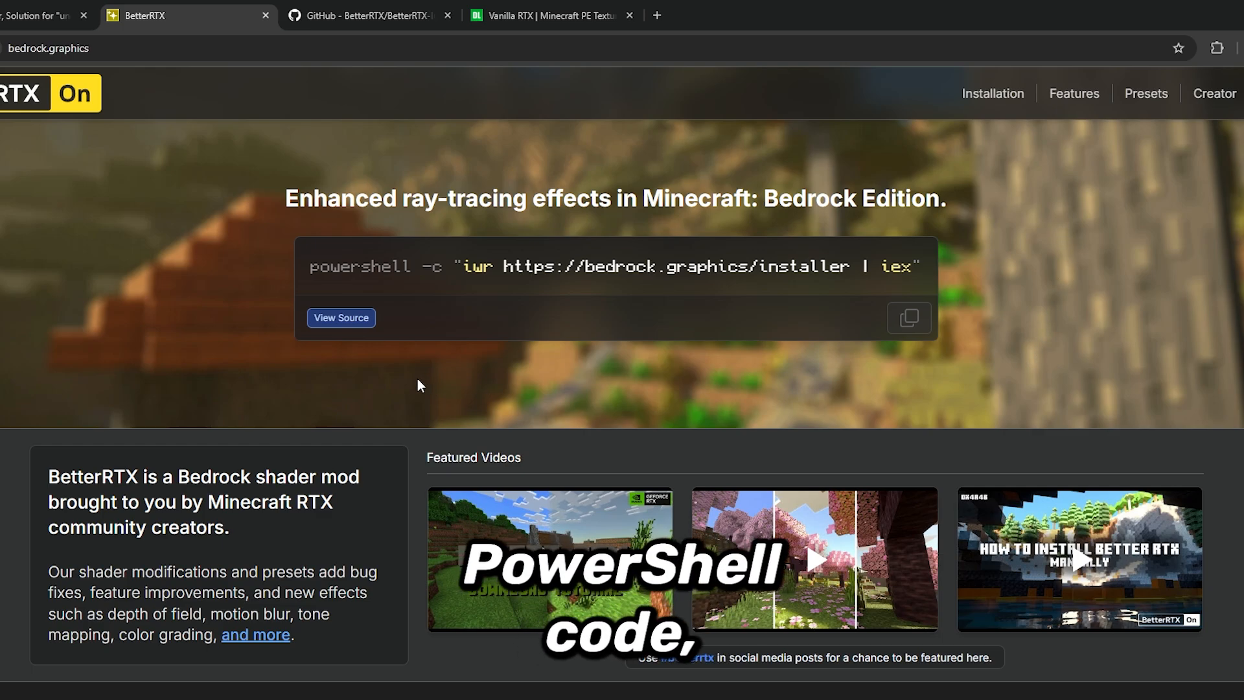
pyautogui.click(908, 317)
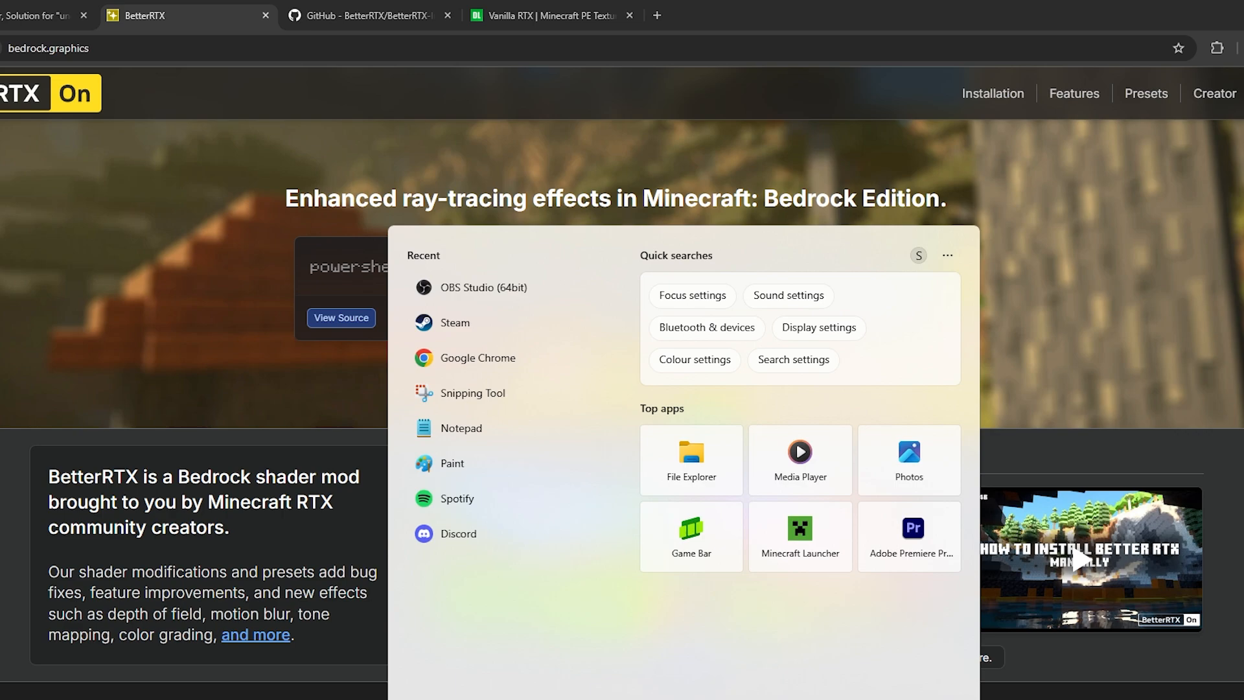
# Run the command in PowerShell and install the BetterRTX 1.4 preset, confirming success
pyautogui.write('powershell')
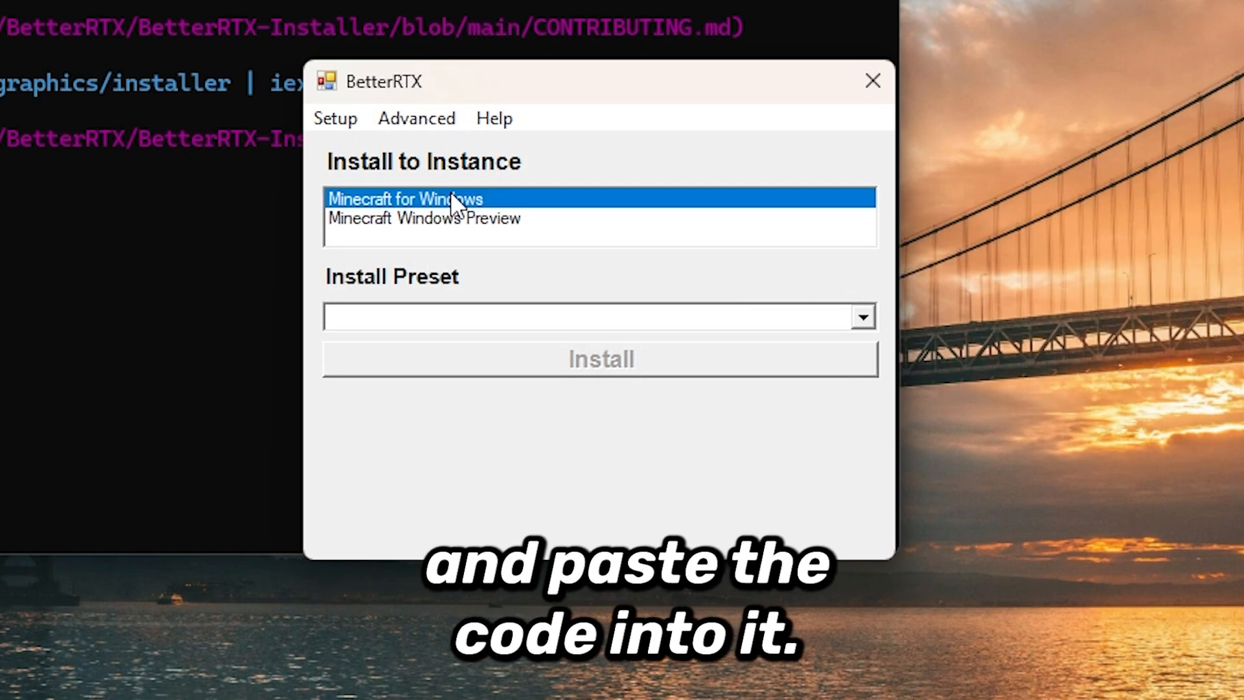
pyautogui.click(861, 316)
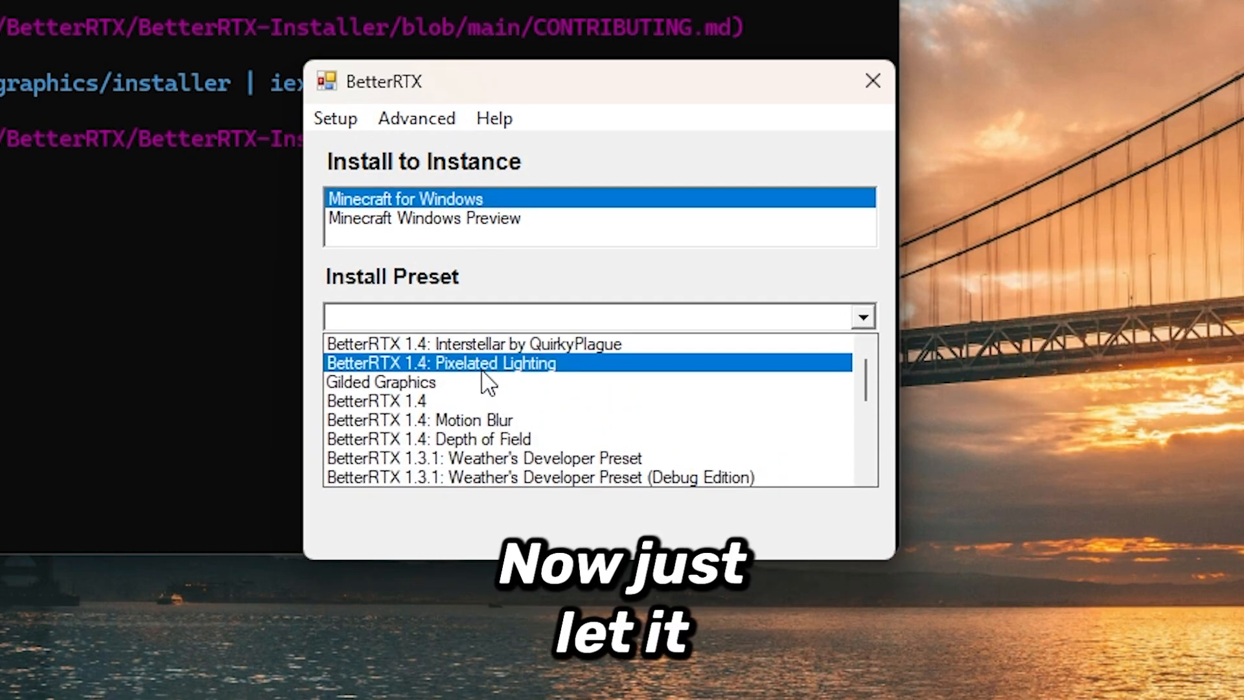
pyautogui.click(376, 401)
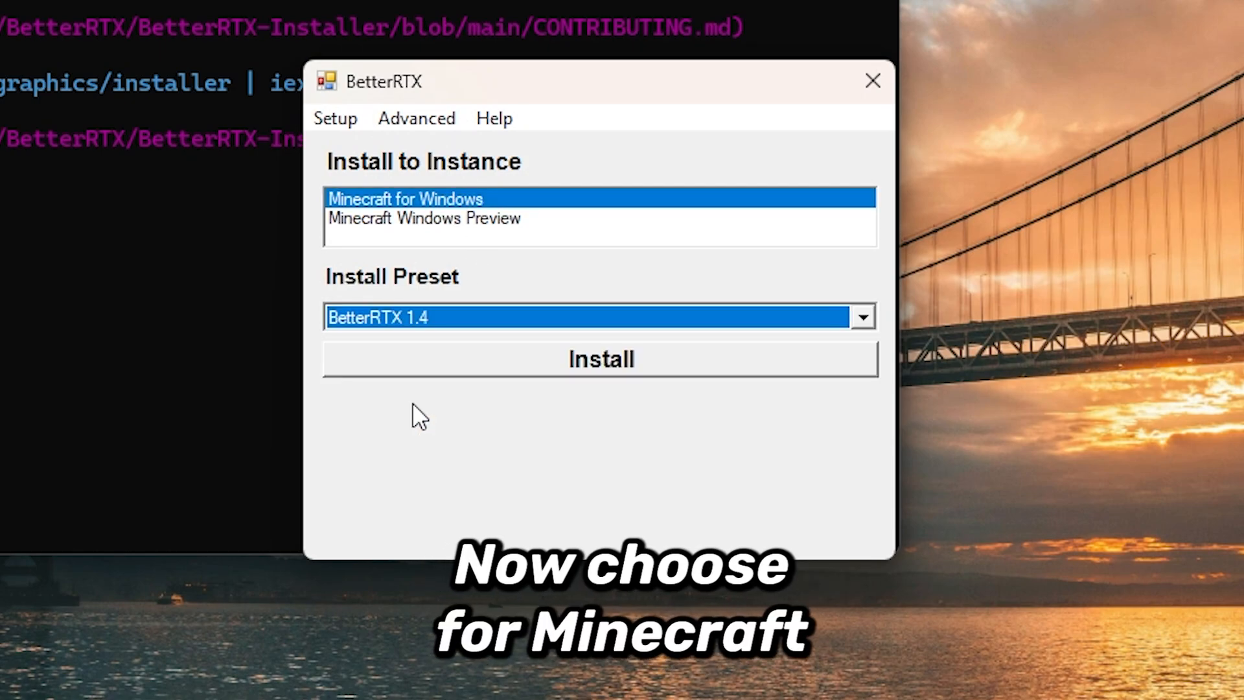
pyautogui.click(600, 359)
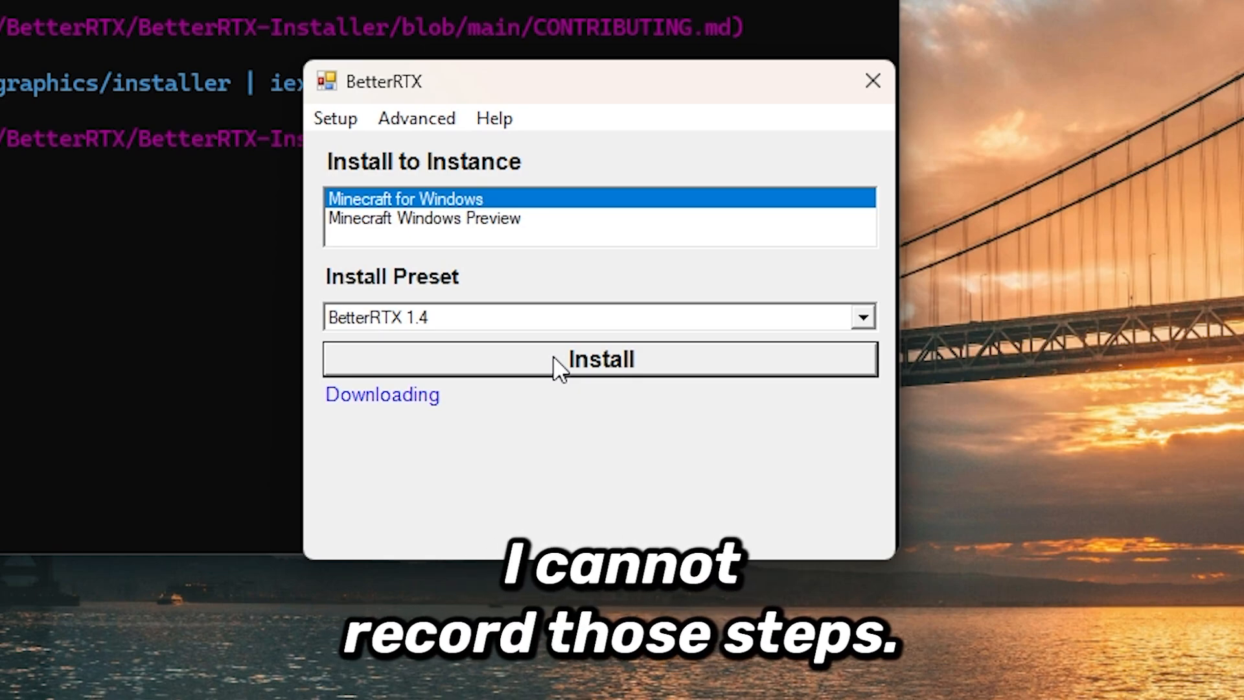
pyautogui.moveTo(489, 564)
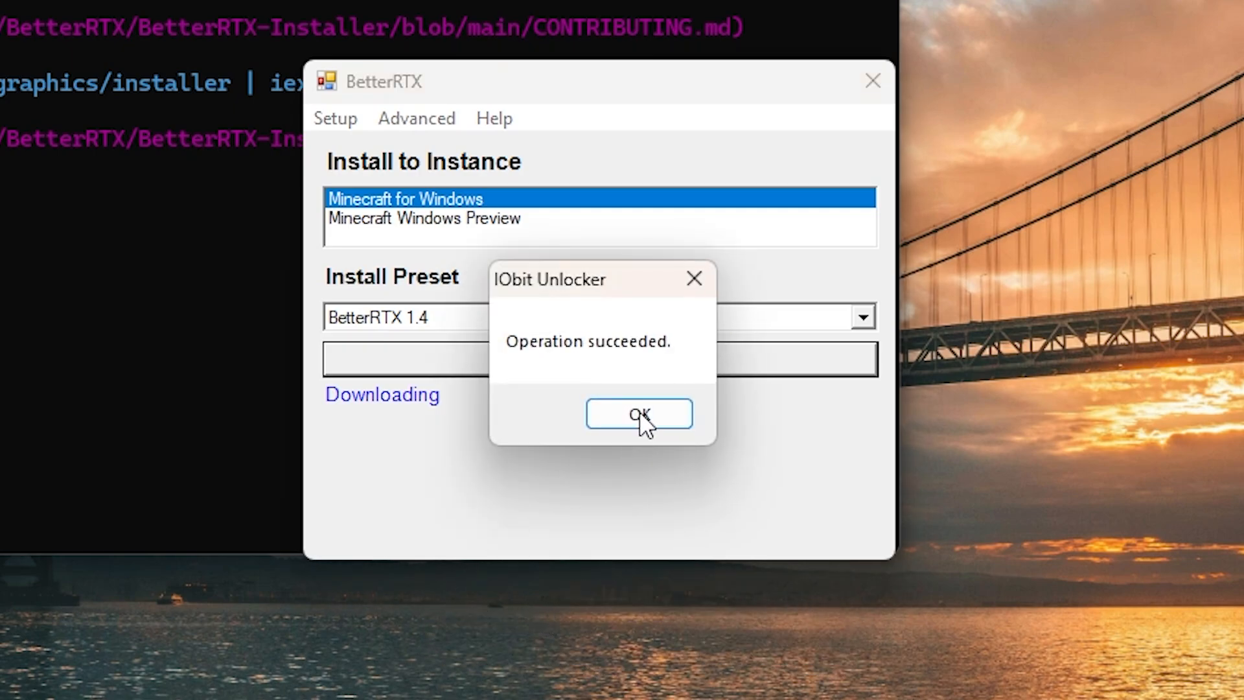
pyautogui.click(639, 414)
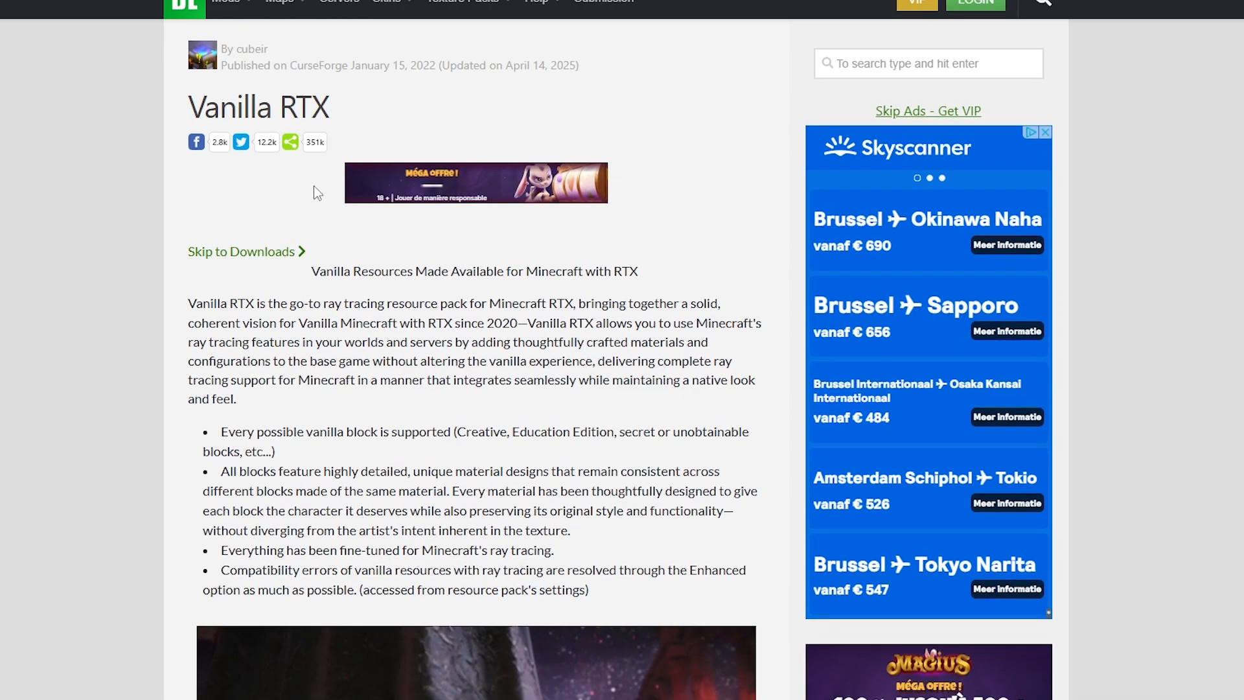
# Download Vanilla-RTX-1.21.110.mcpack from the Downloads section, passing the reCAPTCHA check
pyautogui.scroll(-3)
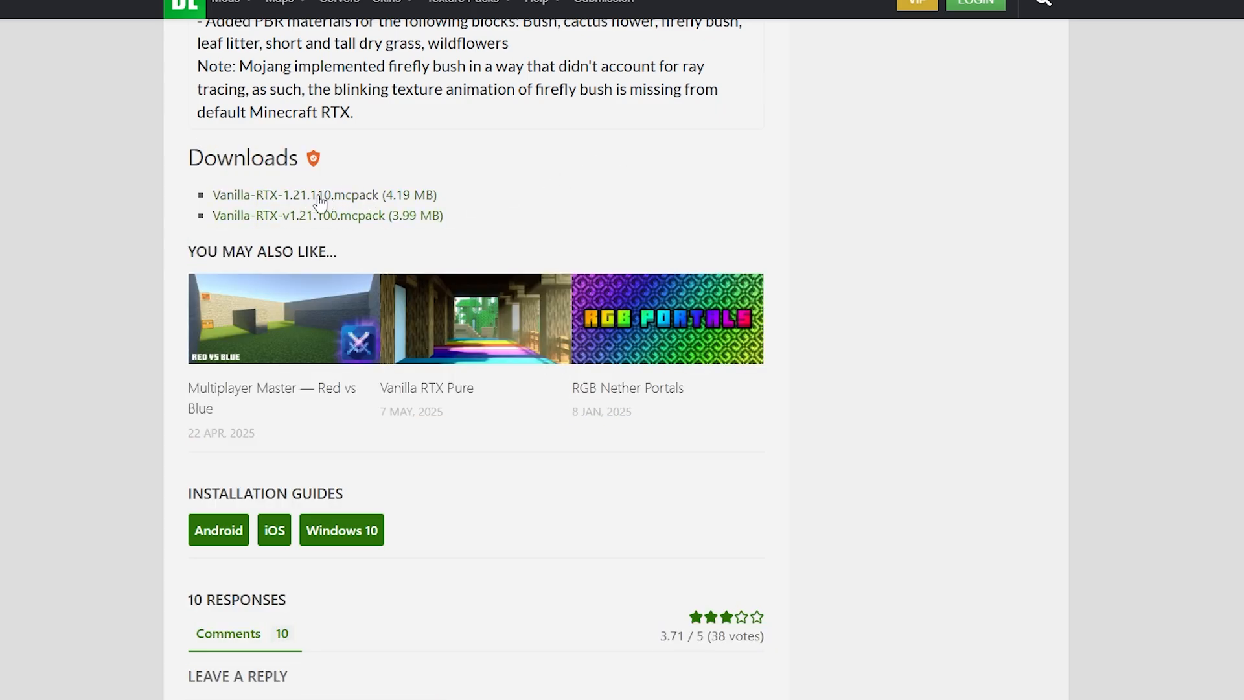
pyautogui.click(323, 195)
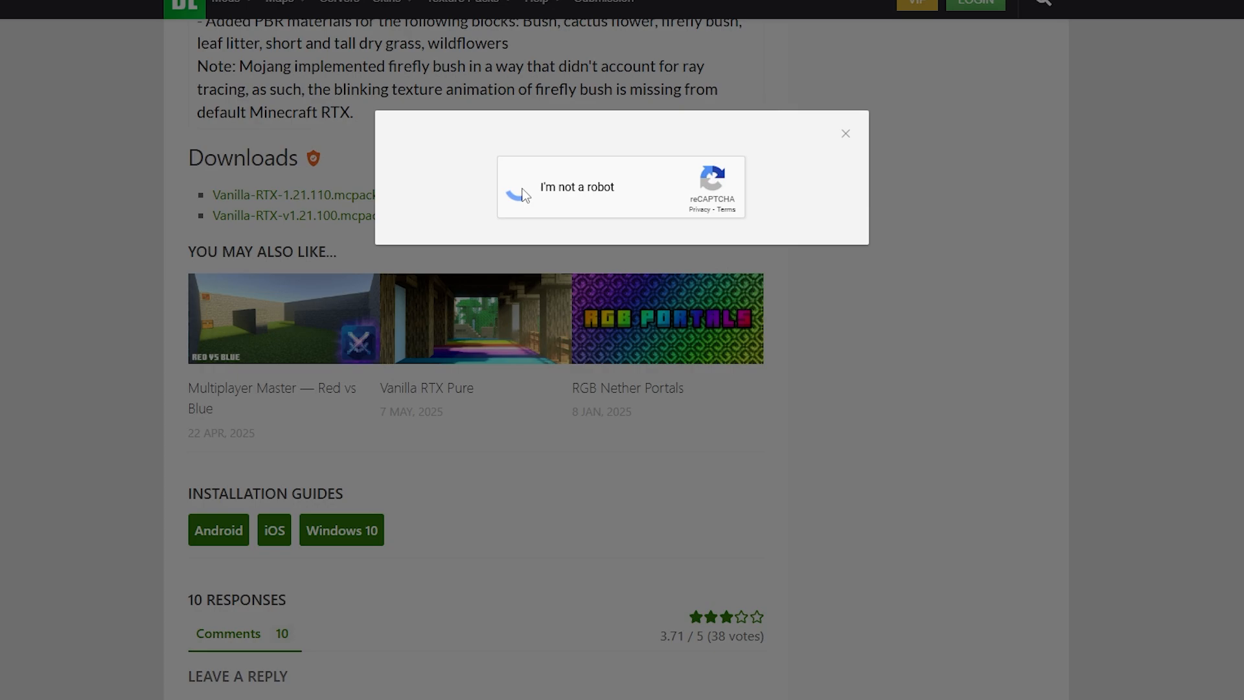
pyautogui.click(517, 187)
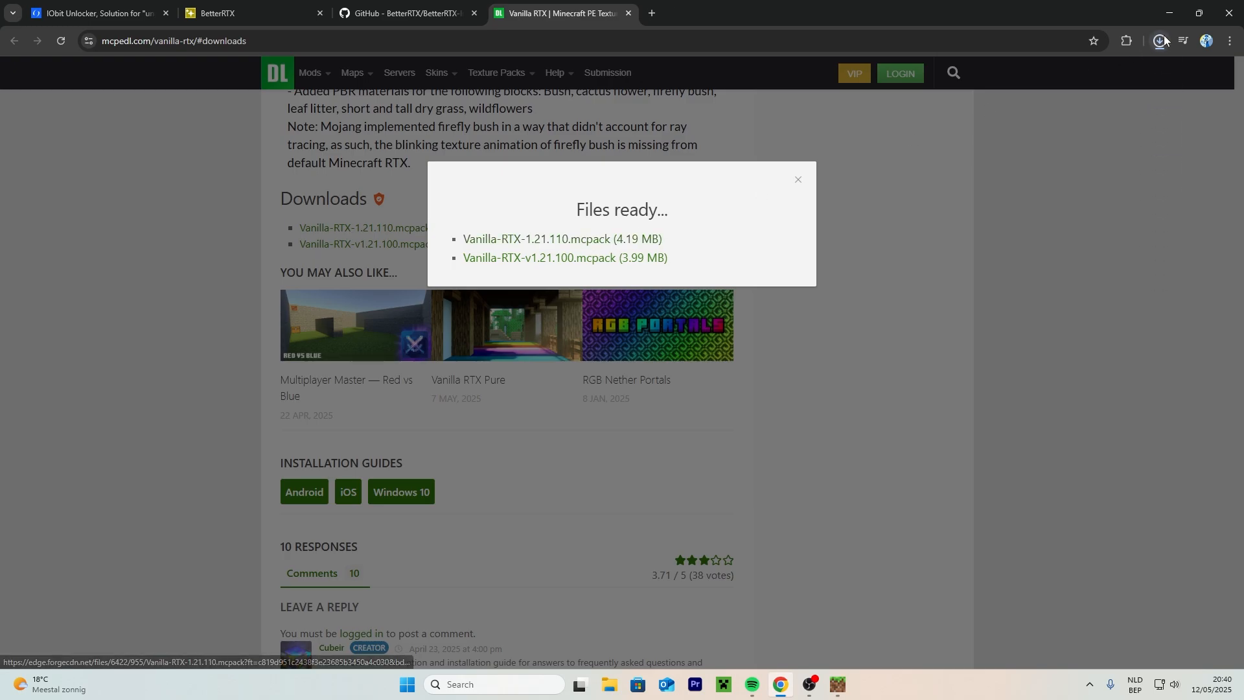
# Locate the downloaded .mcpack via Chrome's downloads and launch it so Minecraft imports Vanilla RTX
pyautogui.click(1159, 40)
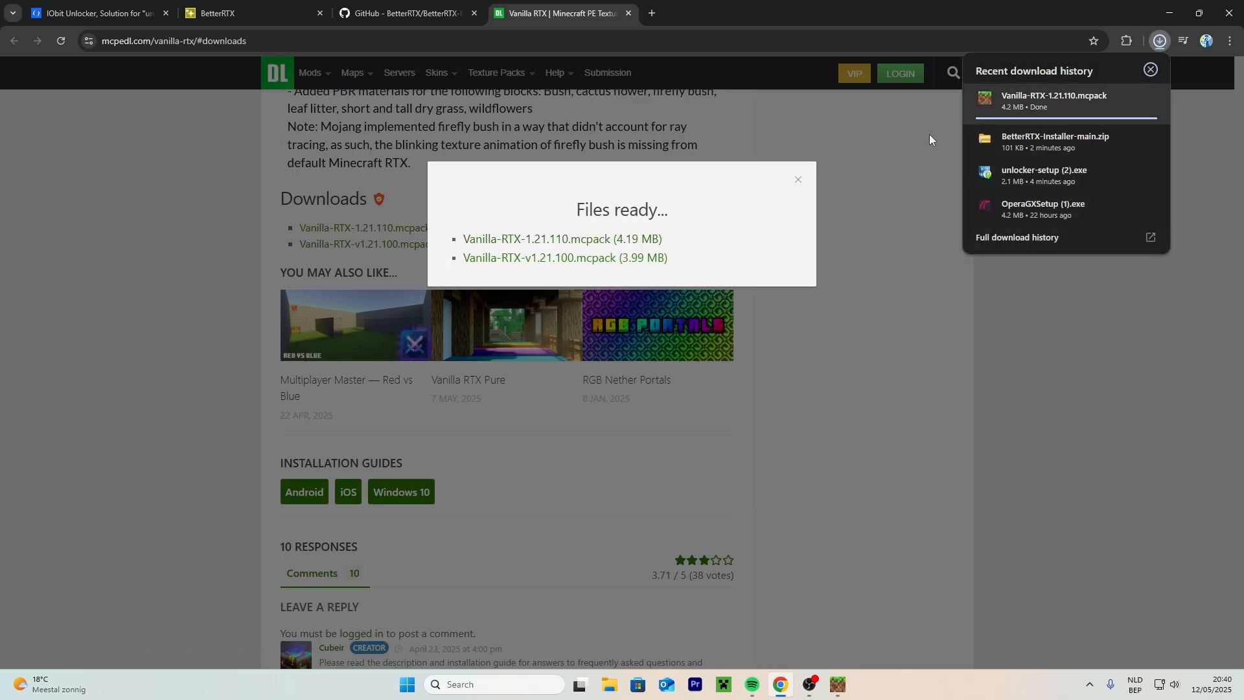
pyautogui.click(799, 180)
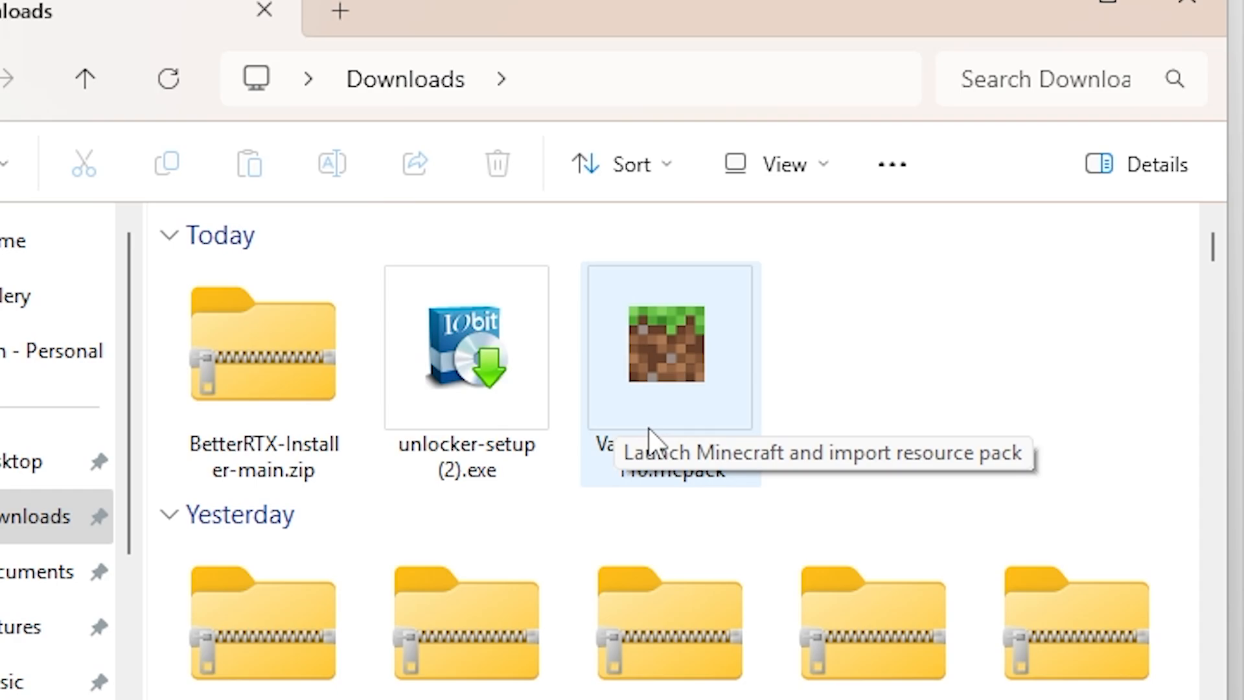
pyautogui.doubleClick(669, 348)
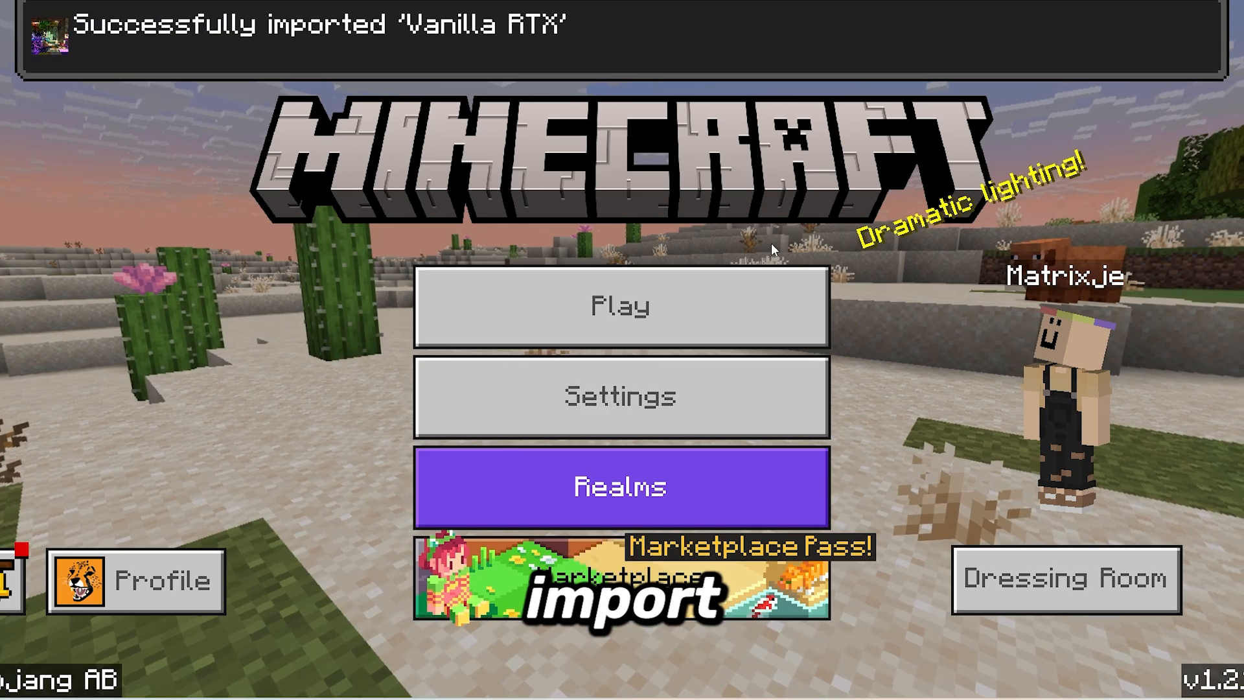
pyautogui.moveTo(621, 397)
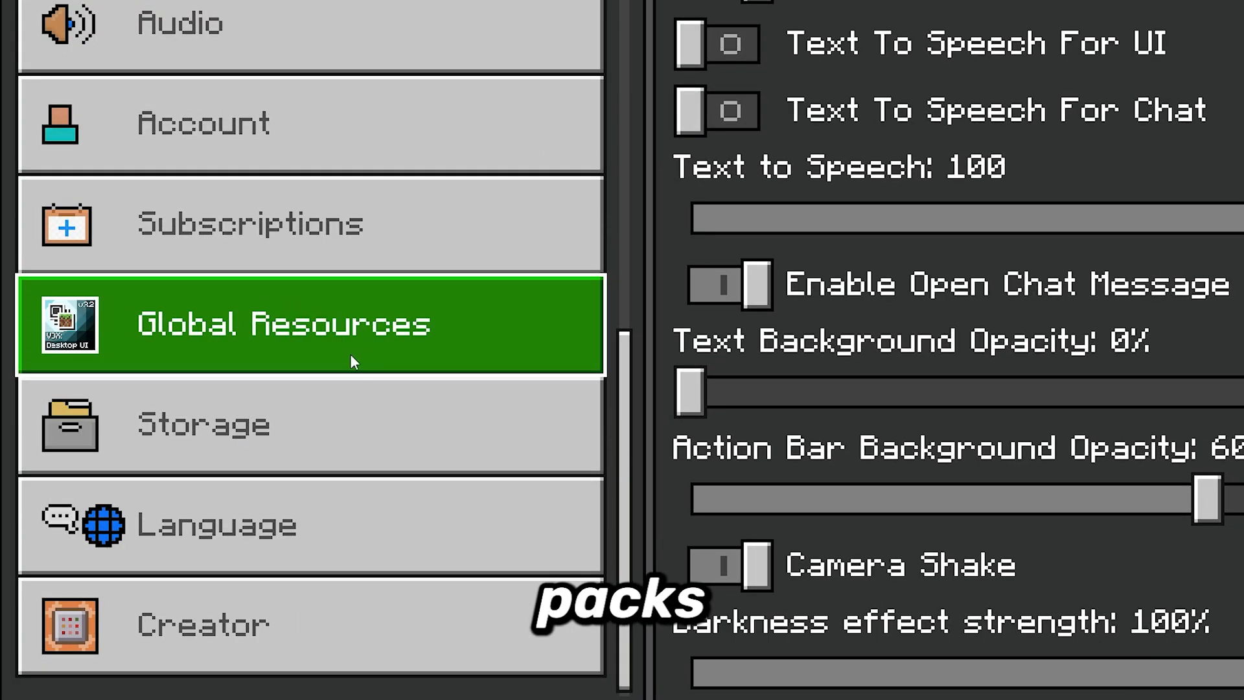
# Activate Vanilla RTX in Global Resources, then return to the menu to play a world
pyautogui.click(310, 324)
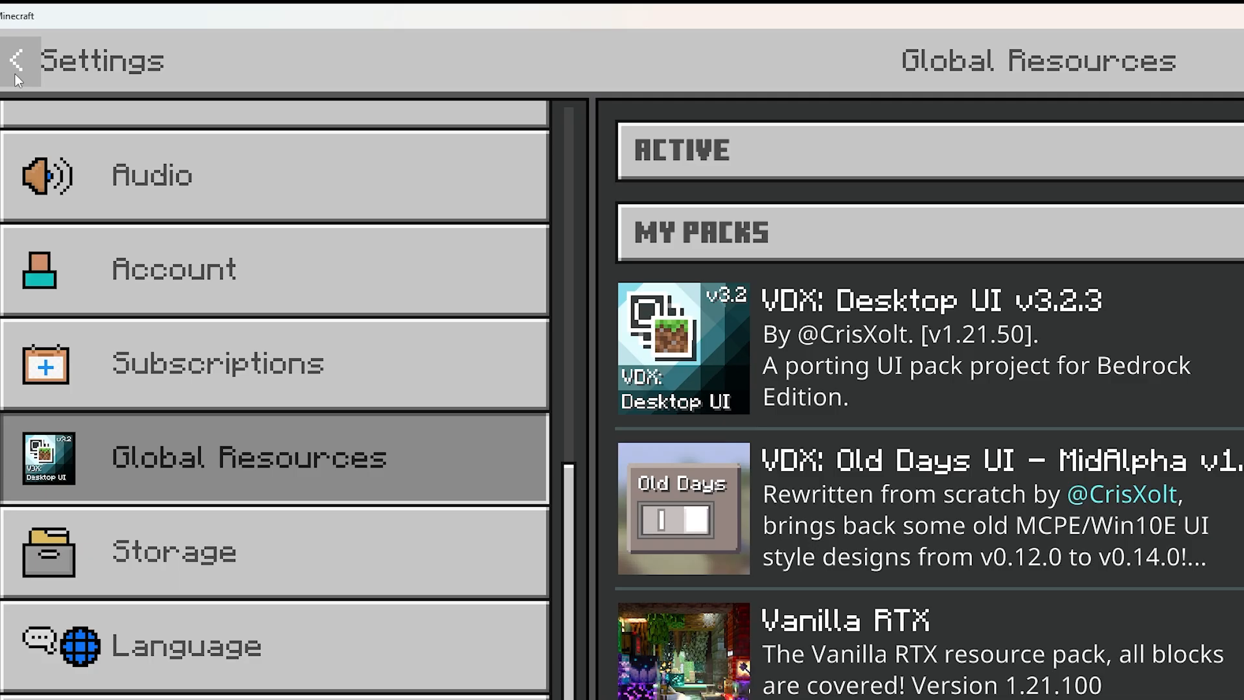
pyautogui.click(15, 61)
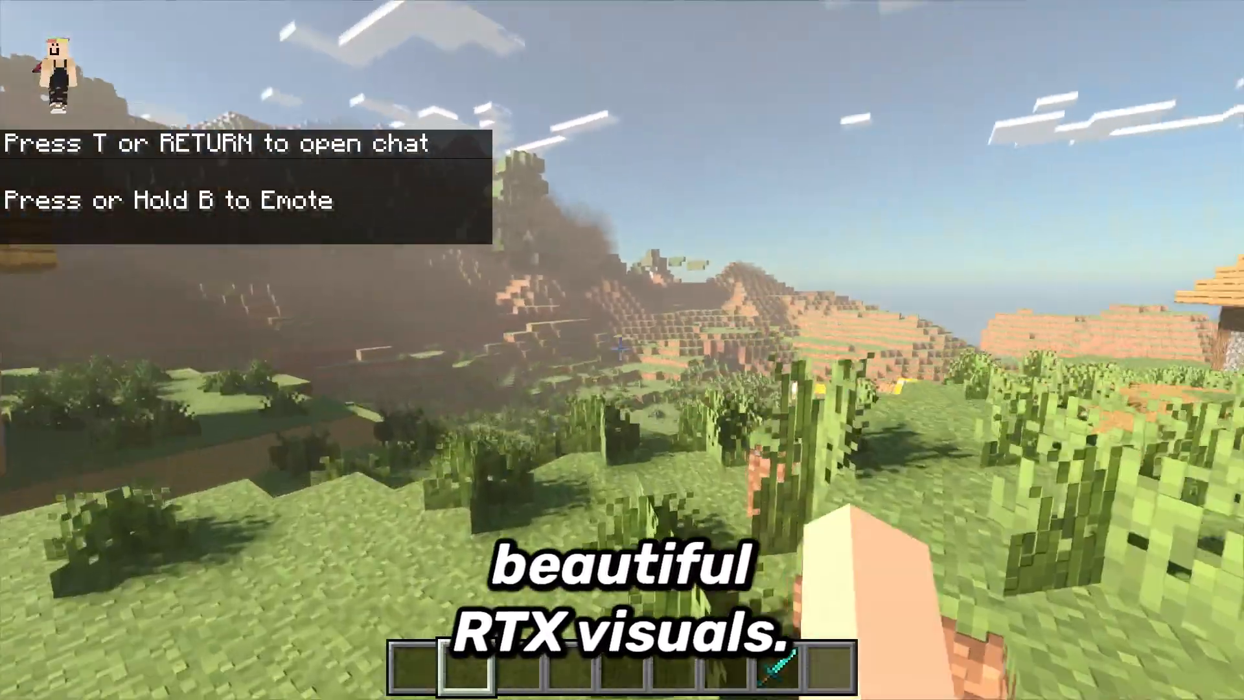